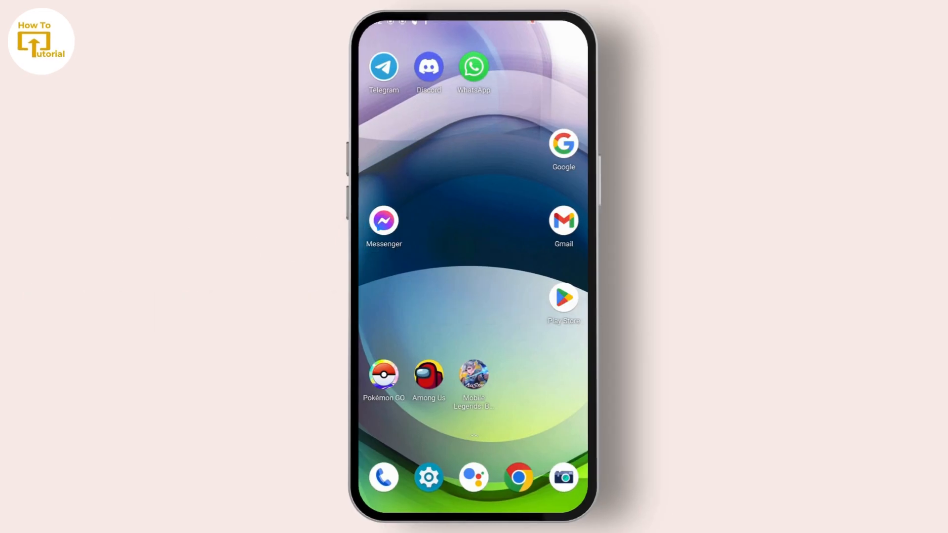
Launch Telegram, reach account Settings and go into Privacy and Security
left_click(383, 66)
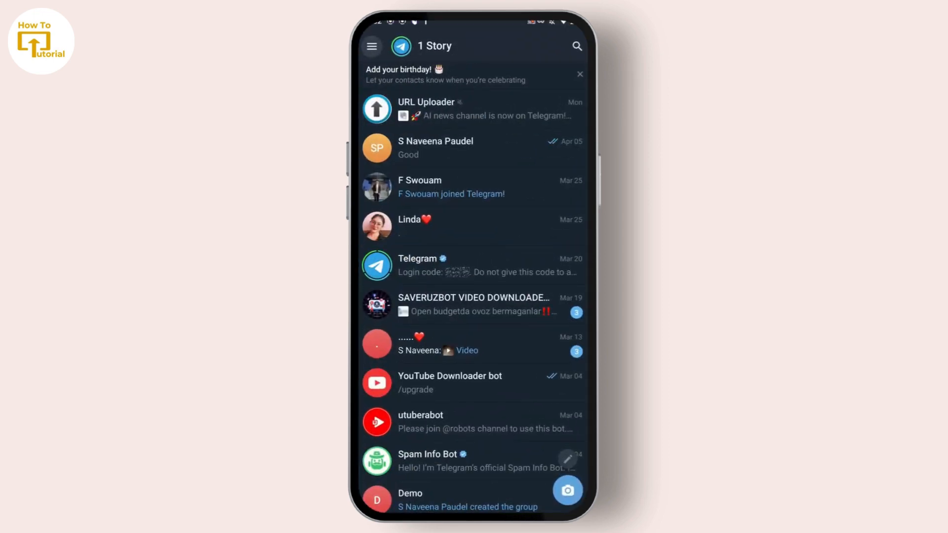
left_click(372, 47)
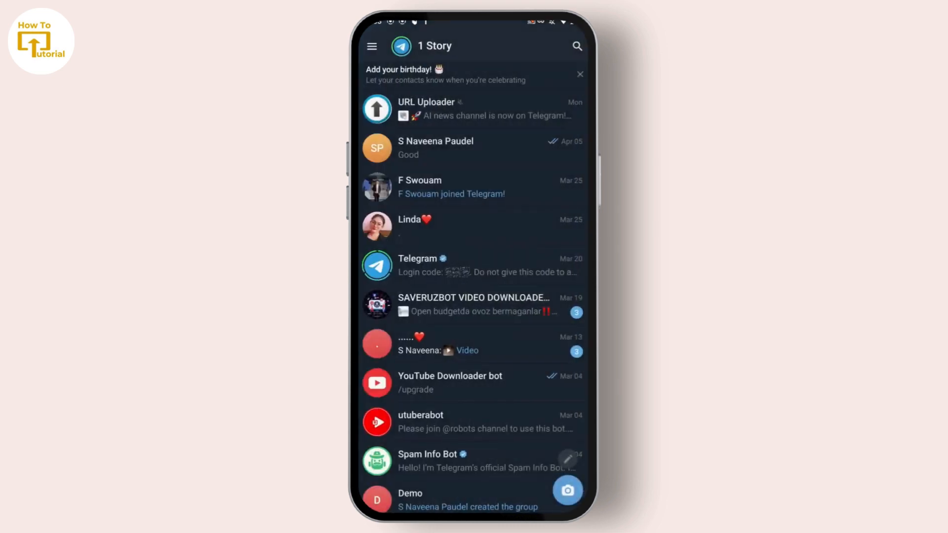
left_click(372, 46)
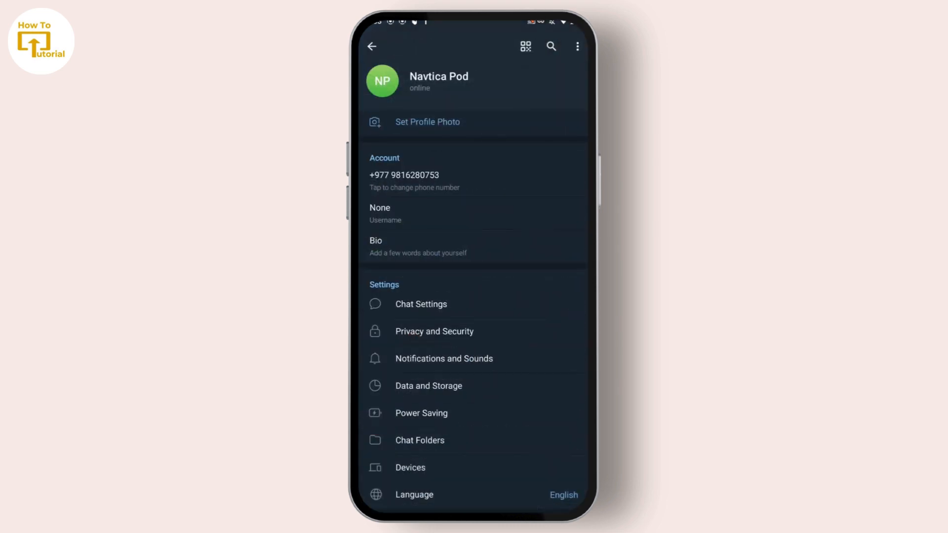
left_click(433, 331)
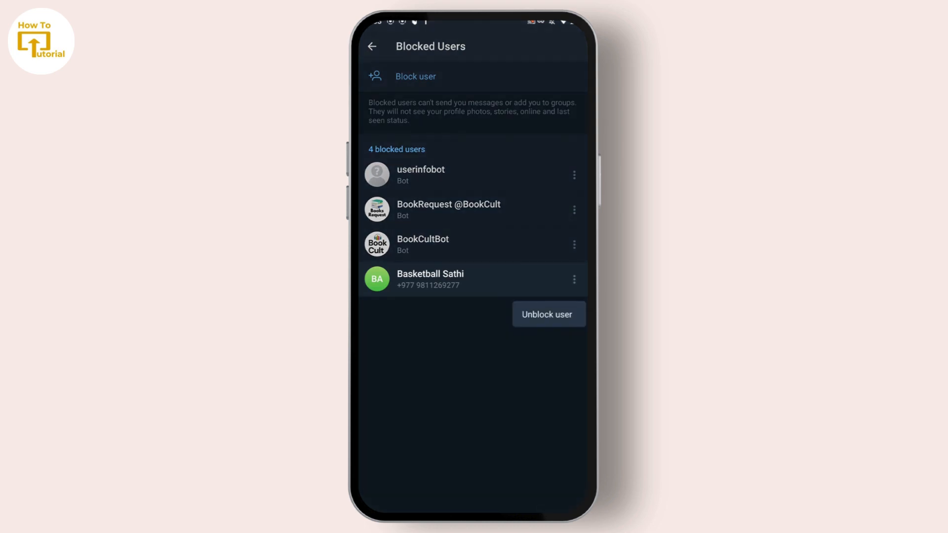
Unblock Basketball Sathi, leaving three blocked users, and return to the chat list
left_click(548, 314)
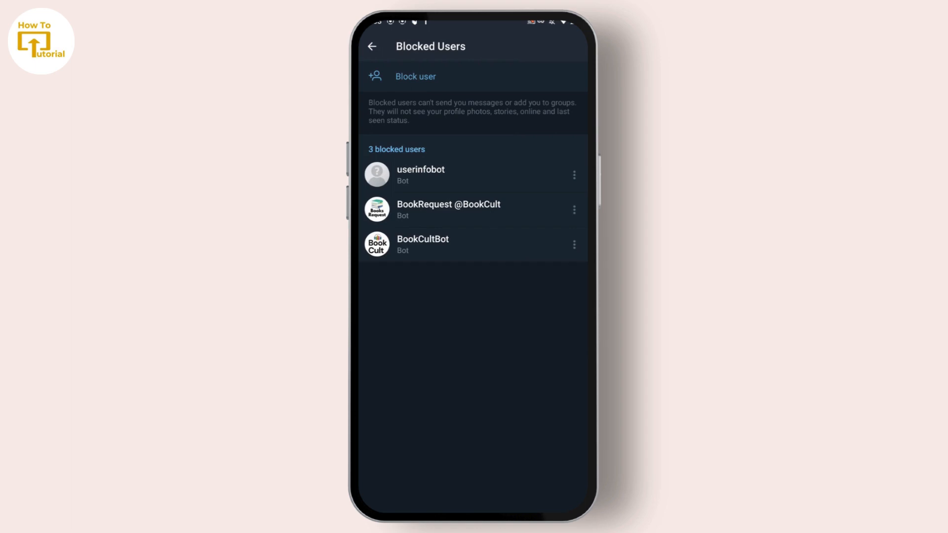
left_click(373, 47)
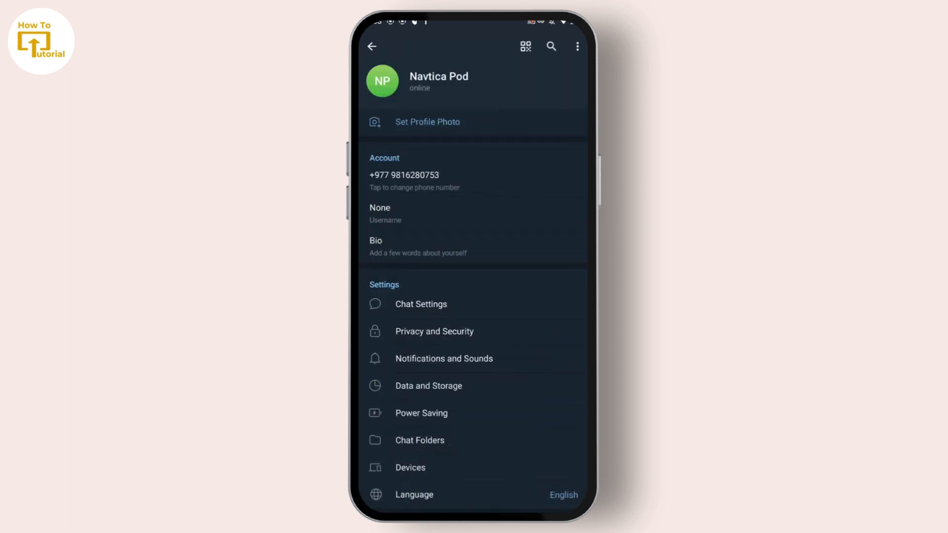
left_click(371, 46)
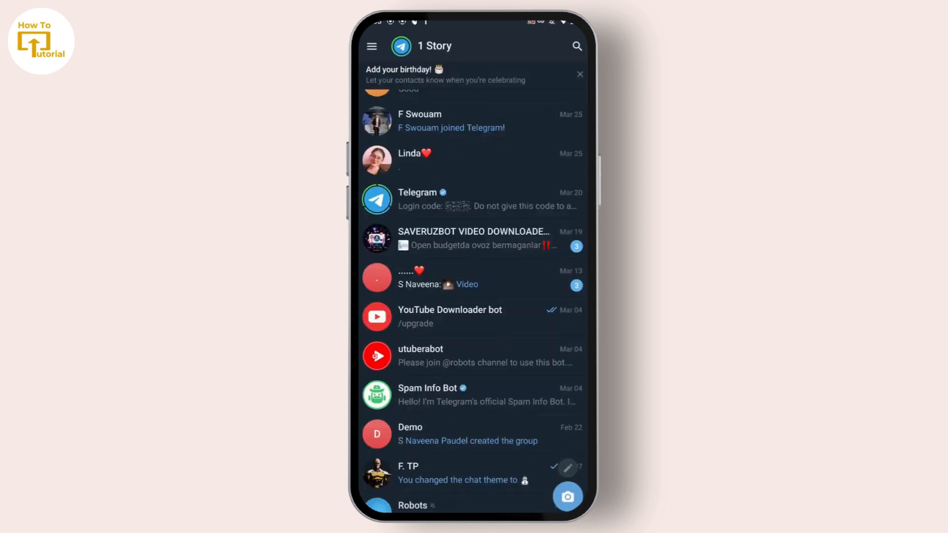